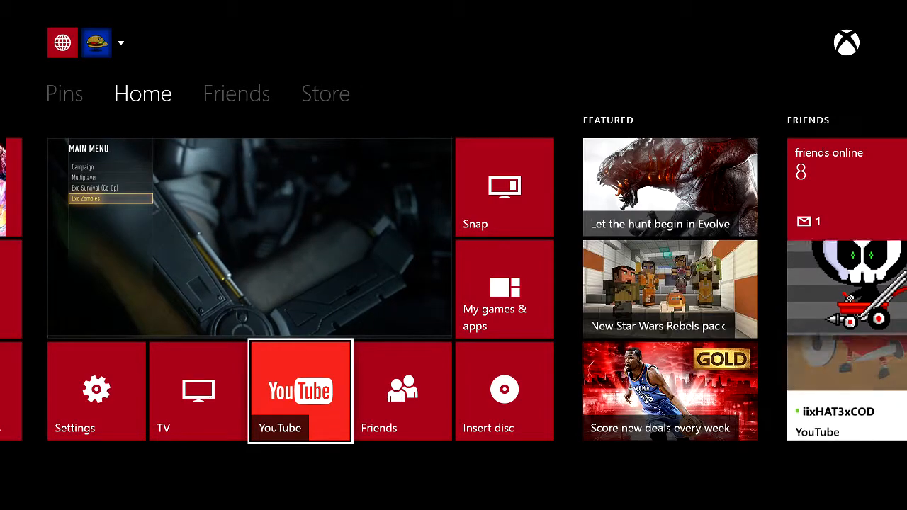
pyautogui.click(403, 391)
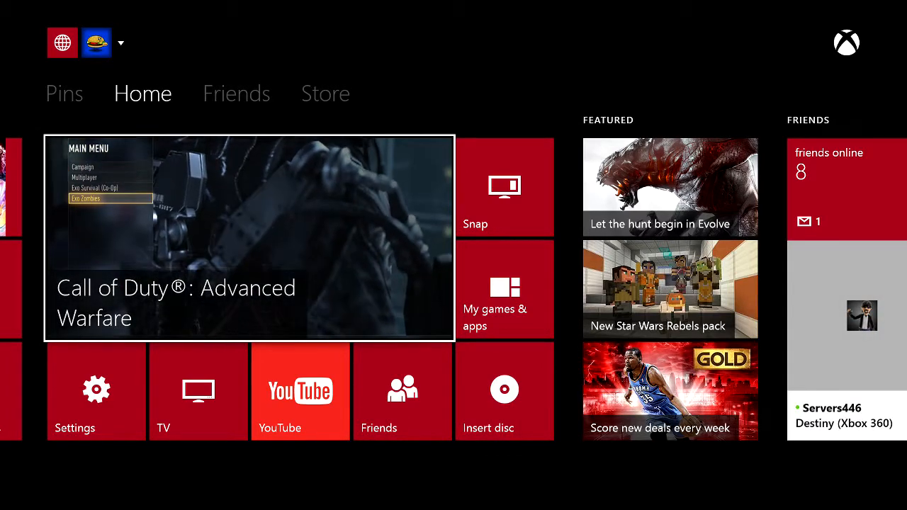
pyautogui.moveTo(401, 391)
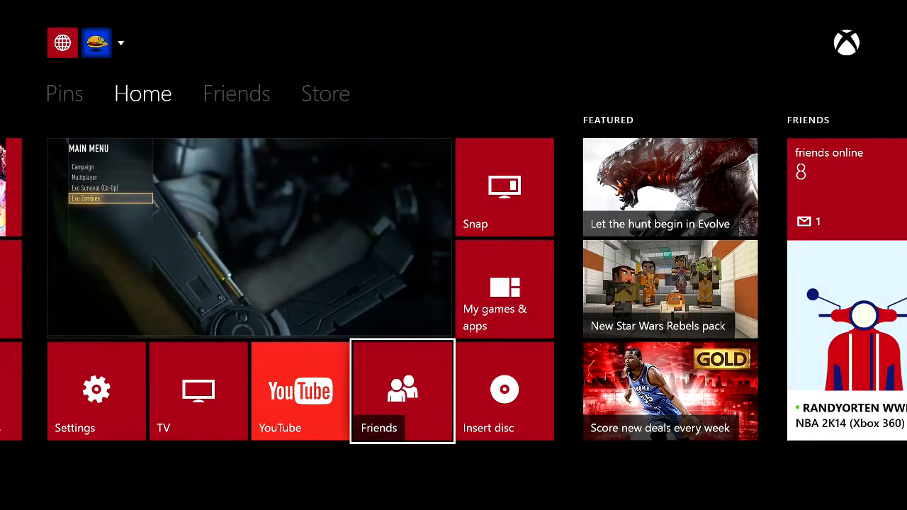